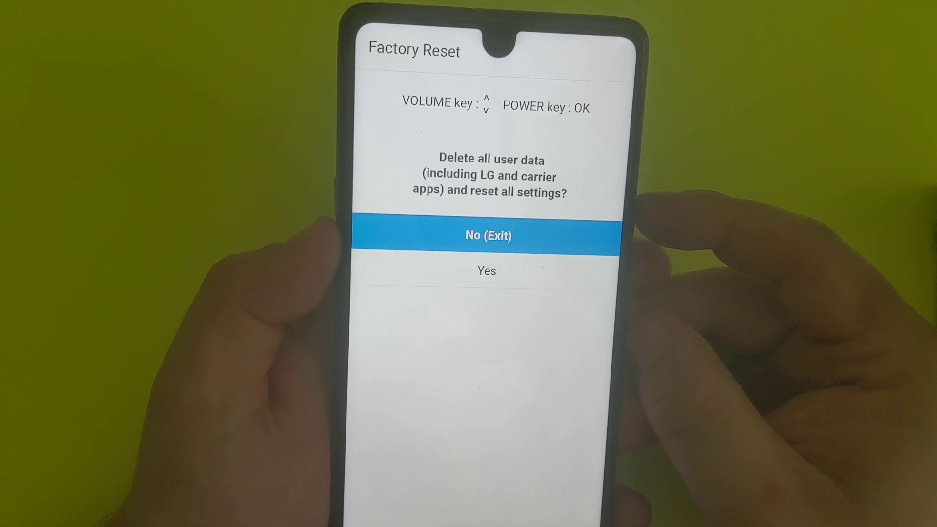
# Step: Choose Yes to delete all user data, confirm, and highlight Yes on the final prompt
pyautogui.press('VolumeDown')
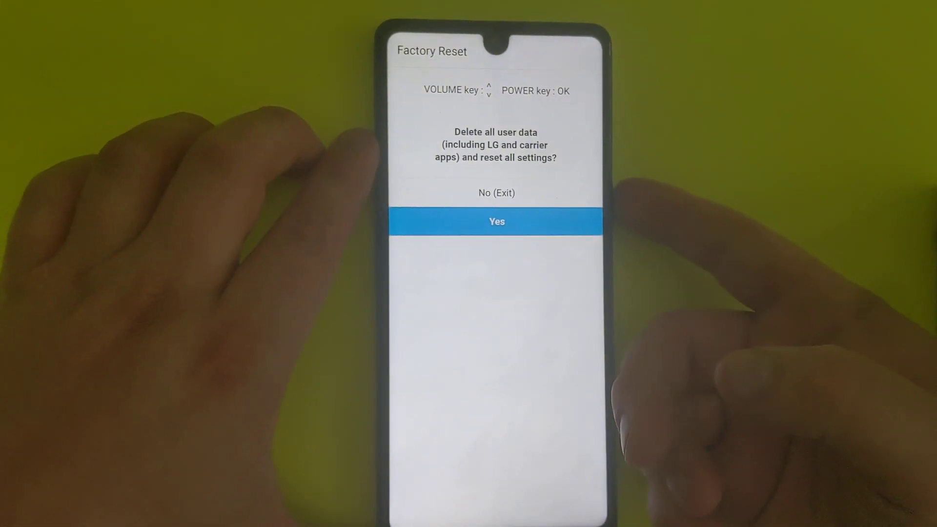
pyautogui.press('volumeup')
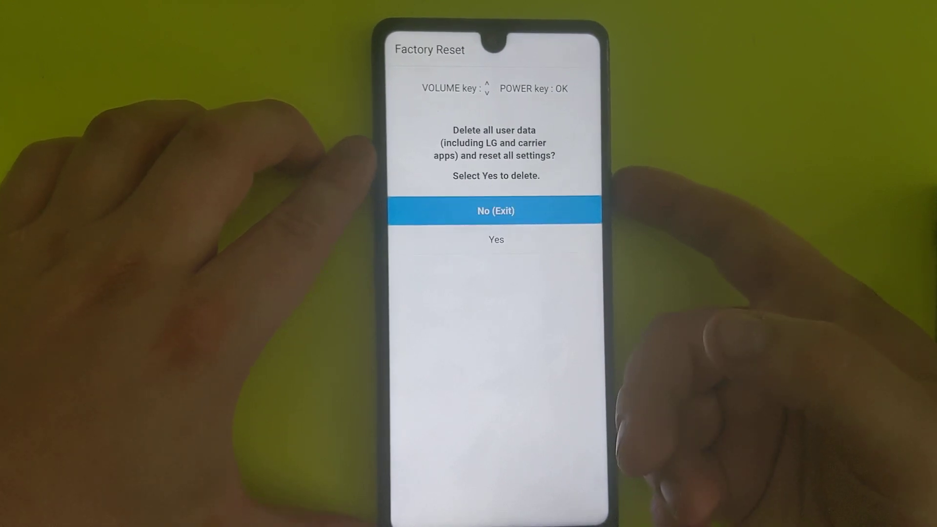
pyautogui.press('VolumeDown')
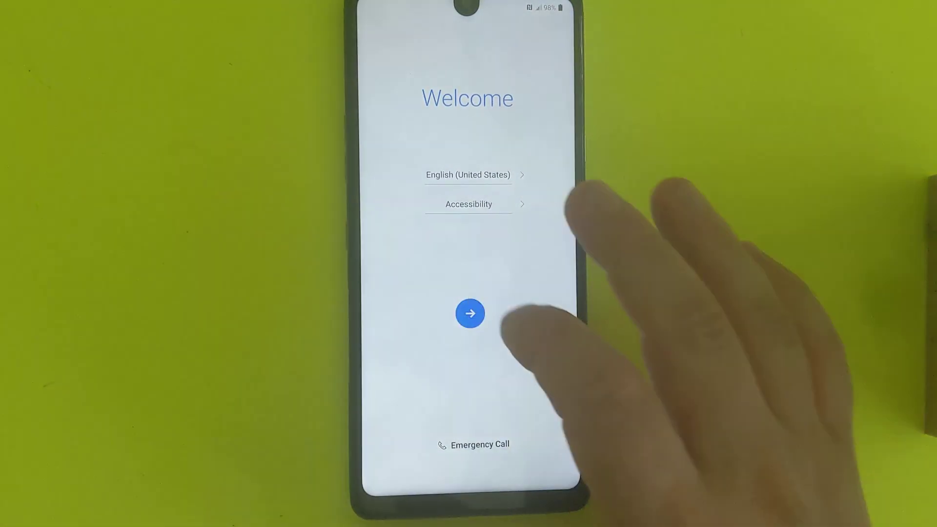
# Step: Start setup from Welcome, skipping SIM insertion, network connection and phone configuration
pyautogui.click(470, 313)
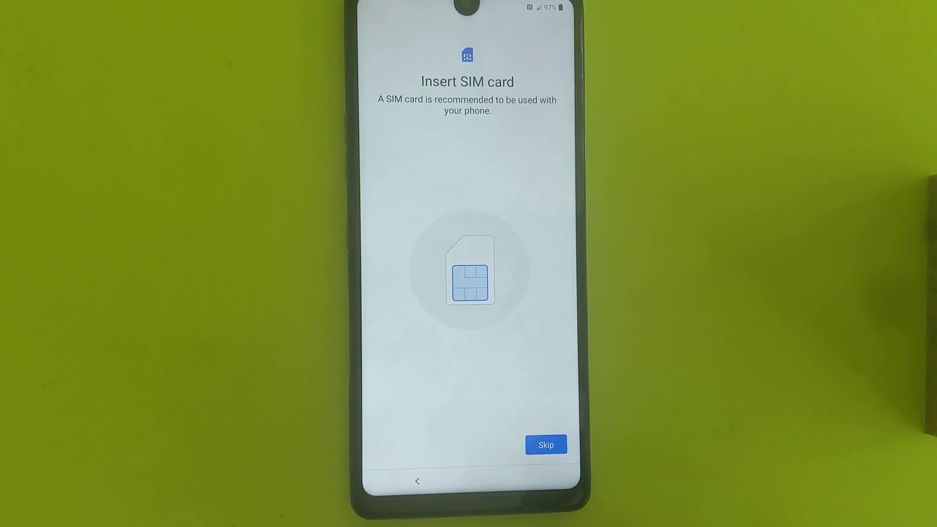
pyautogui.click(545, 445)
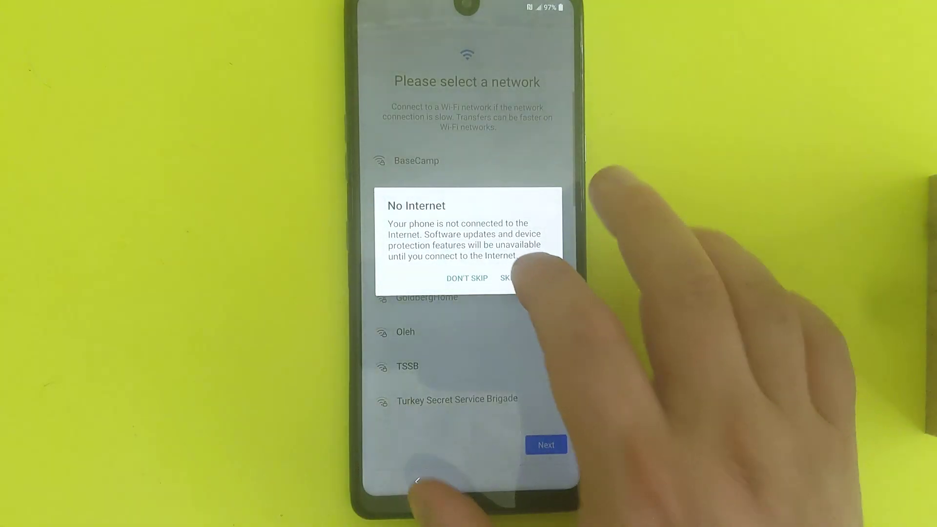
pyautogui.click(509, 277)
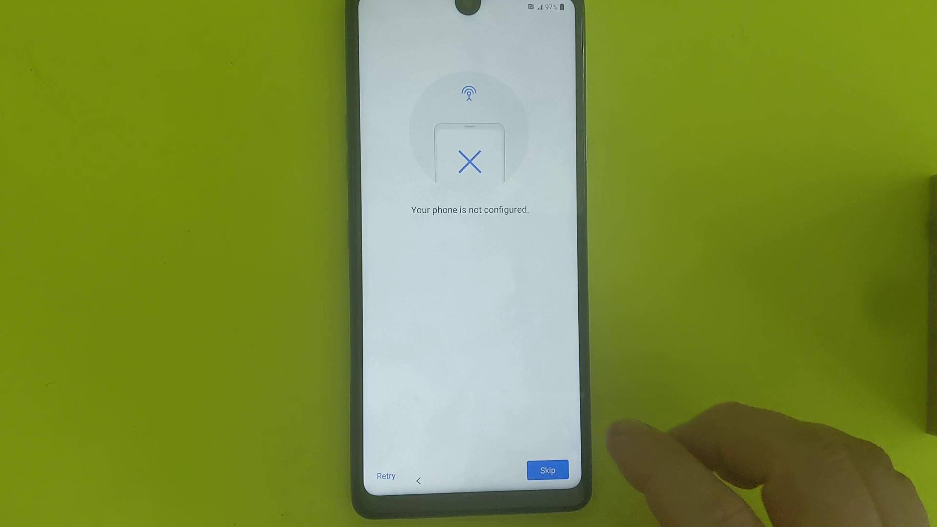
pyautogui.click(547, 471)
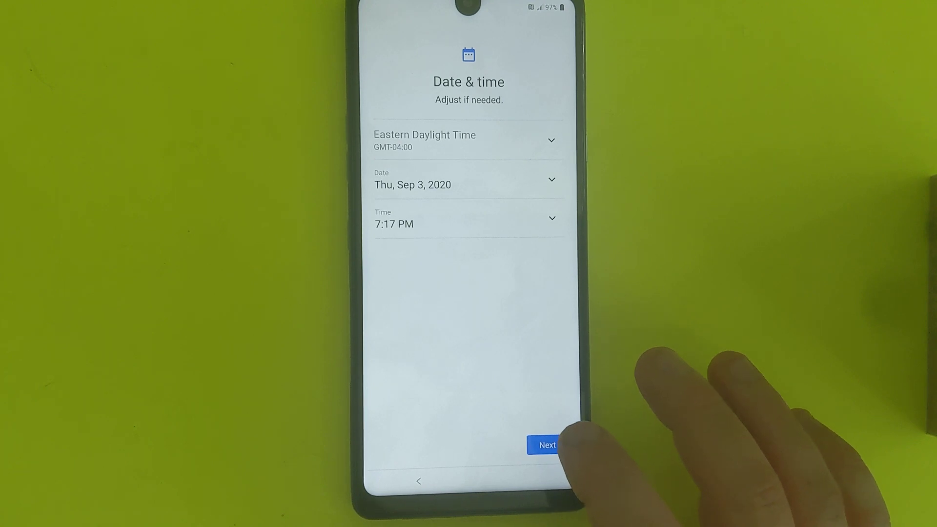
# Step: Keep the suggested date and time and accept the Google services terms
pyautogui.click(545, 445)
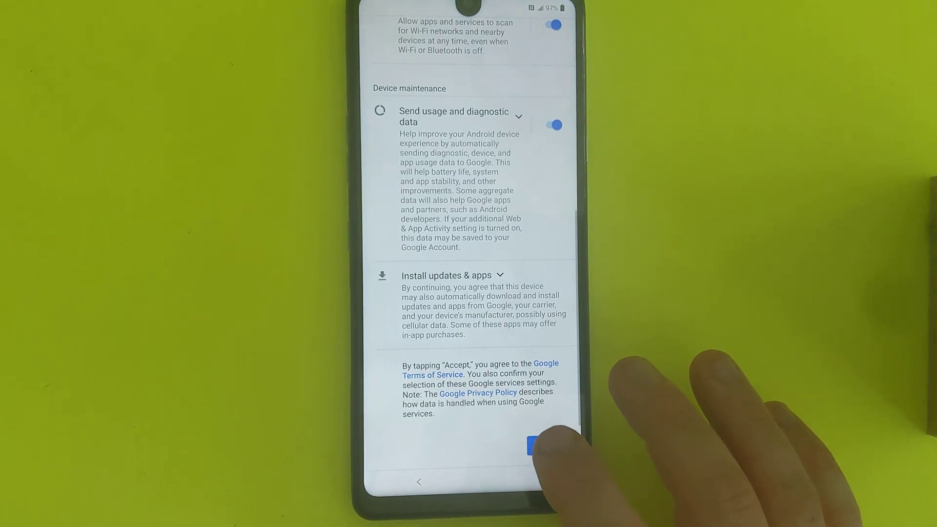
pyautogui.click(530, 446)
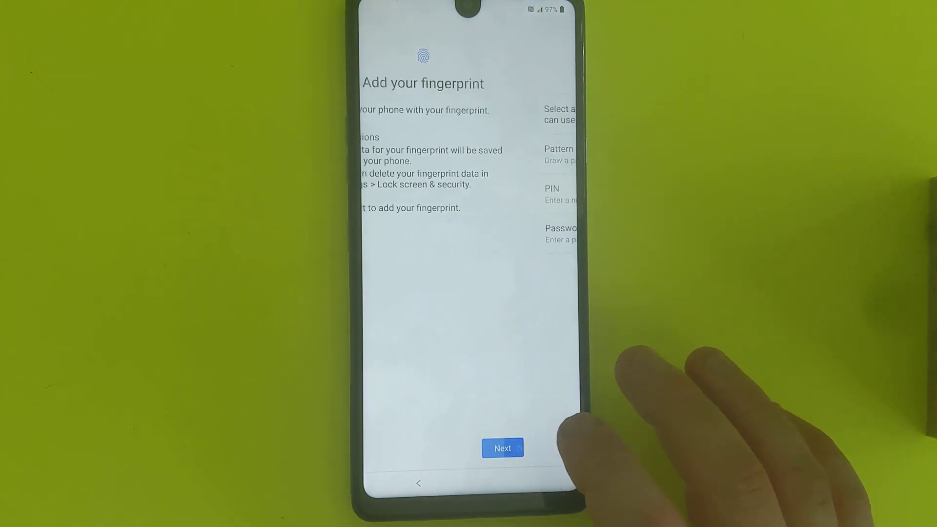
# Step: Back out of fingerprint setup and continue with No, thanks for the screen lock
pyautogui.click(502, 448)
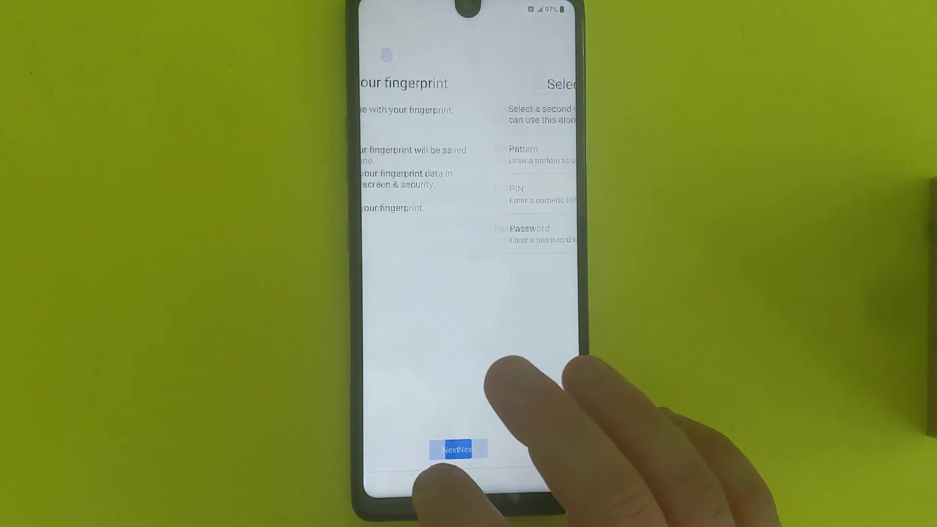
pyautogui.click(457, 449)
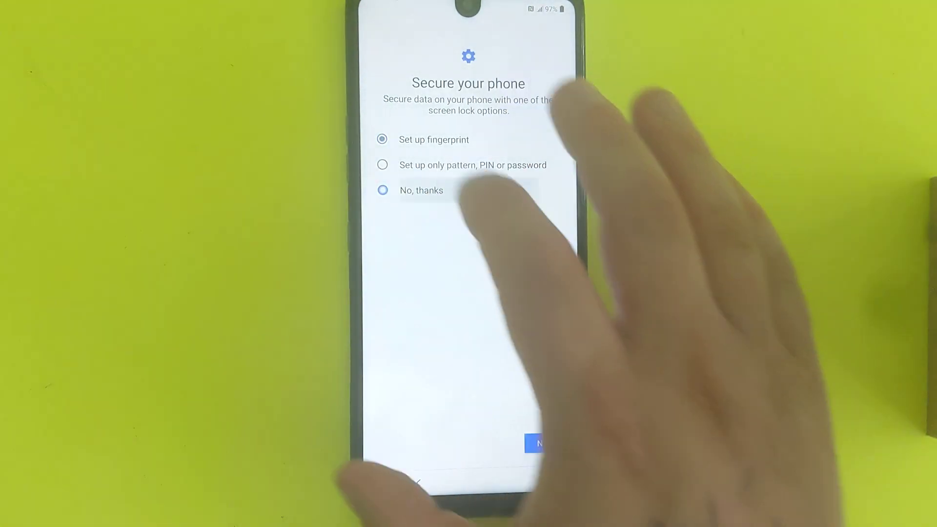
pyautogui.click(382, 191)
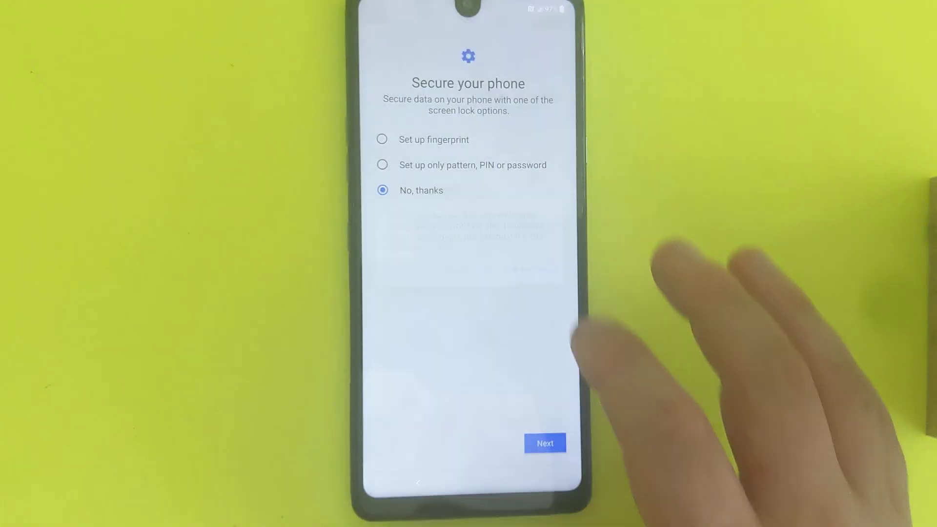
pyautogui.click(544, 443)
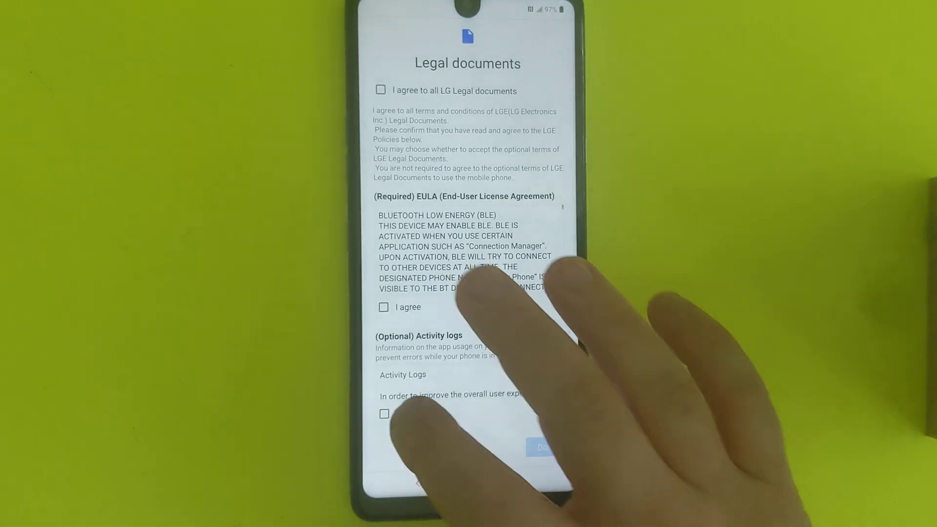
# Step: Check 'I agree to all LG Legal documents' and finish with Done
pyautogui.click(381, 90)
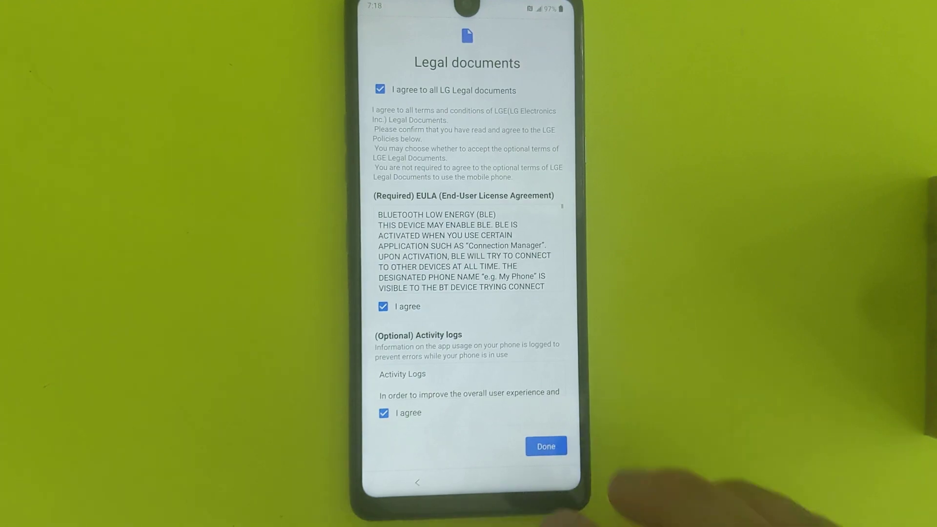
pyautogui.click(545, 446)
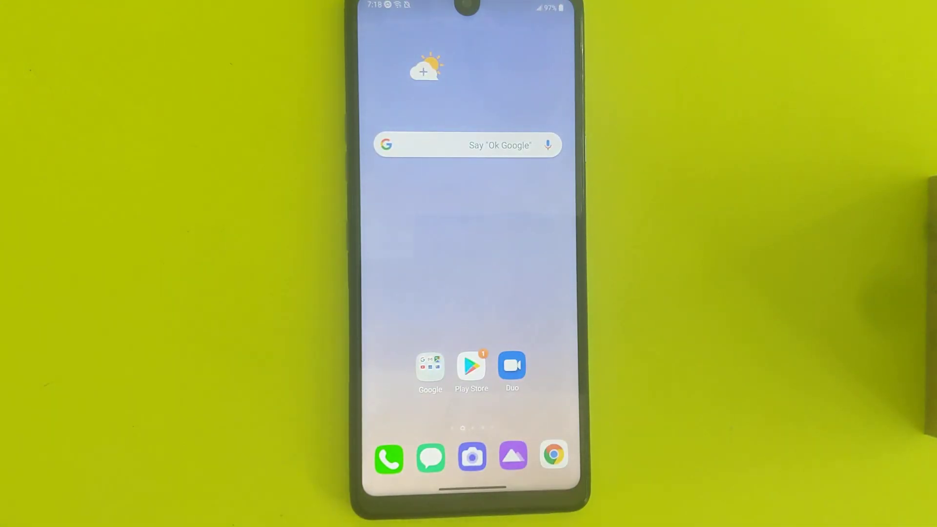